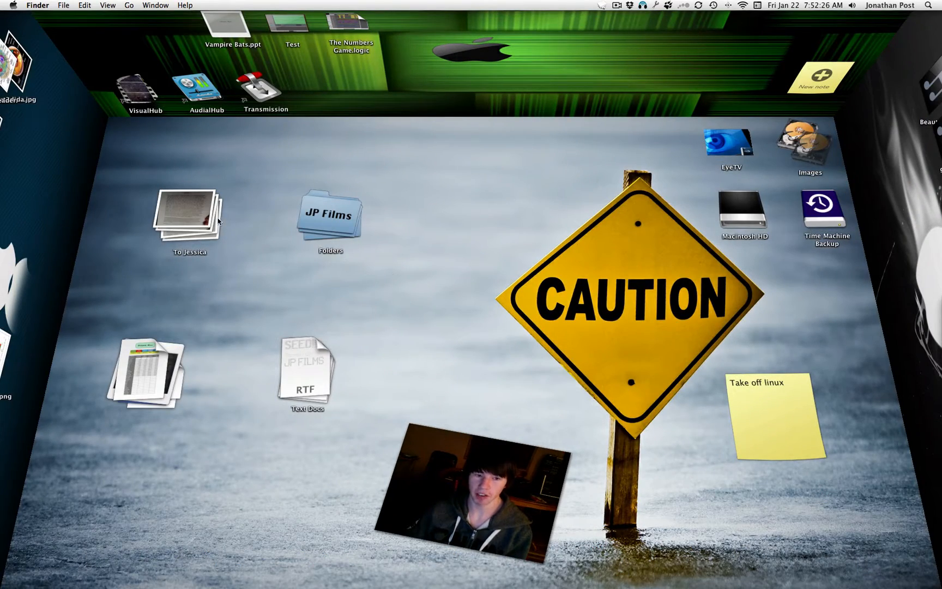
Open the To Jessica pile's photo grid, then close it again
click(187, 213)
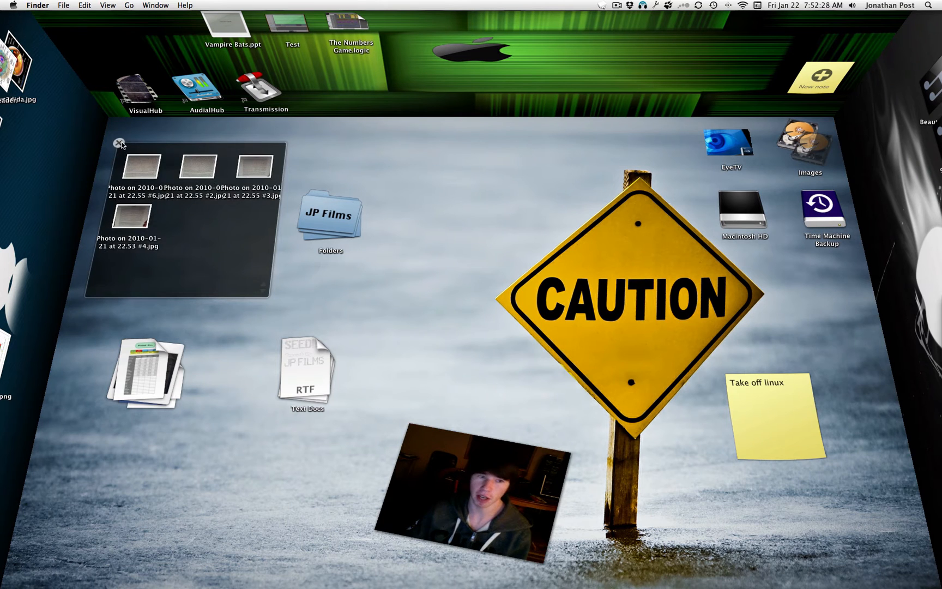
click(326, 216)
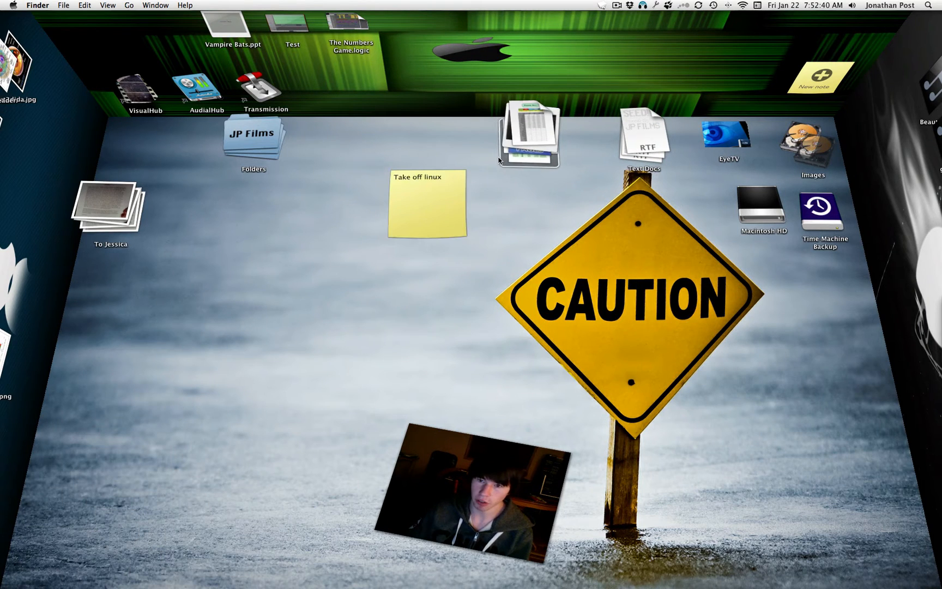
right_click(642, 138)
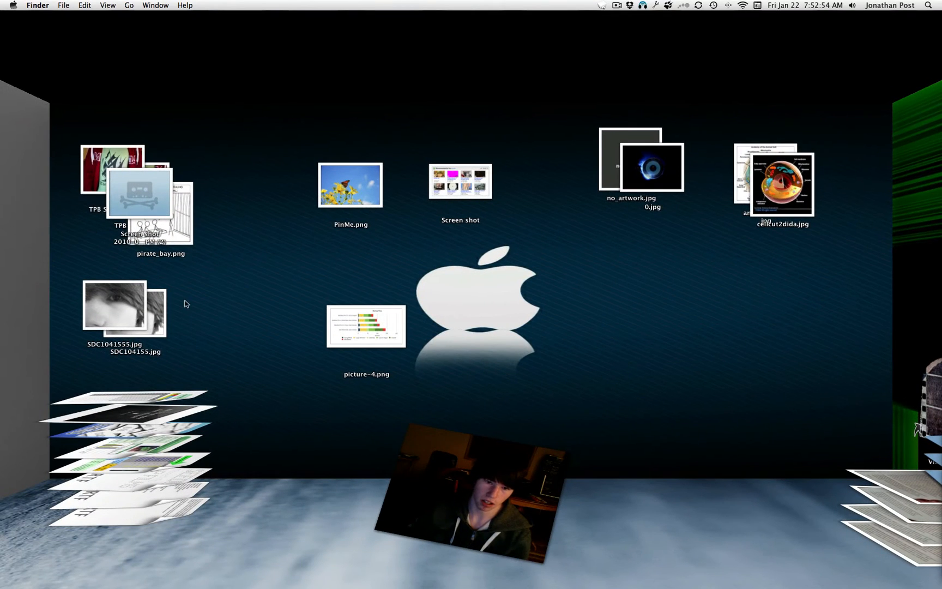
mouse_move(112, 452)
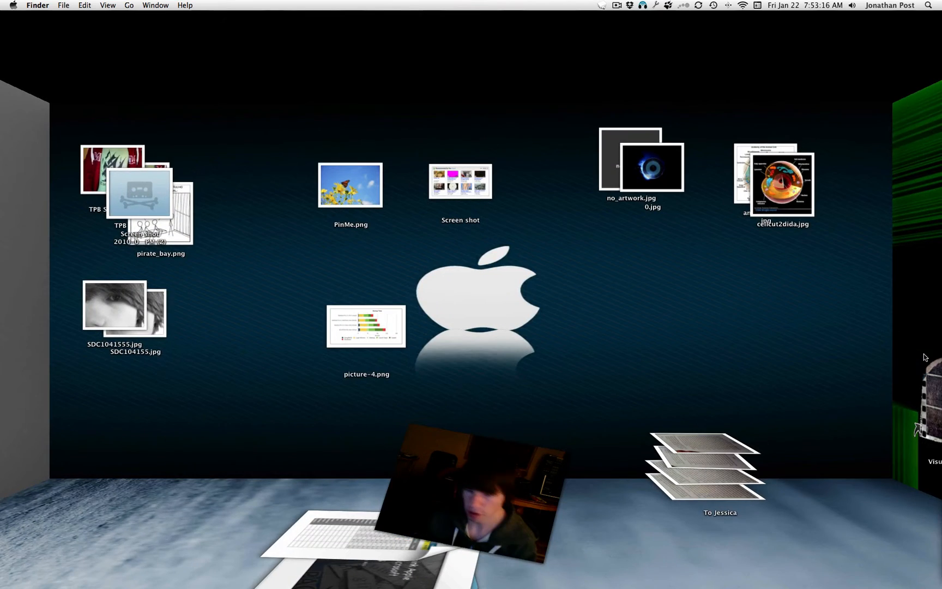
mouse_move(126, 305)
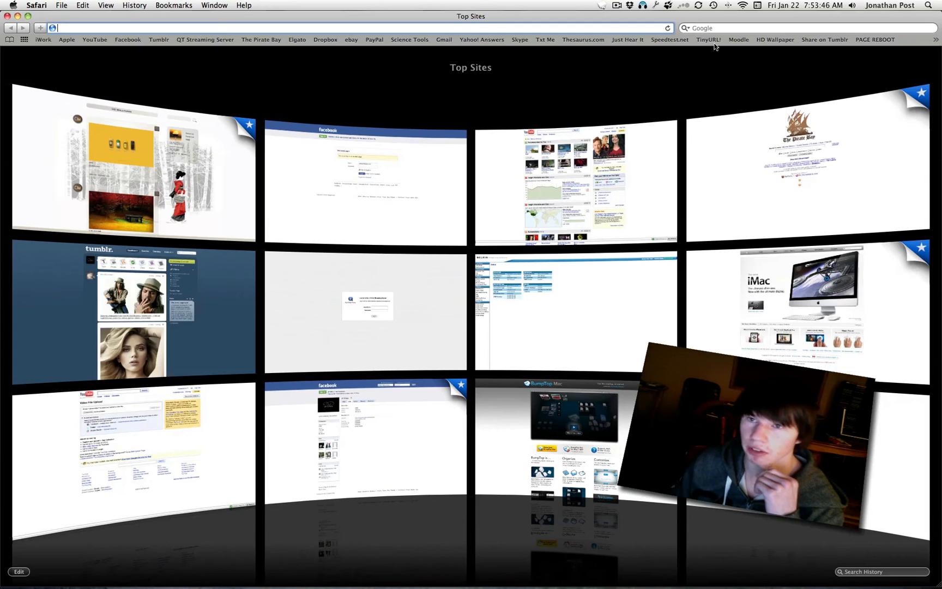
Search Google for bumptop and open the bumptop.com result
text(bum)
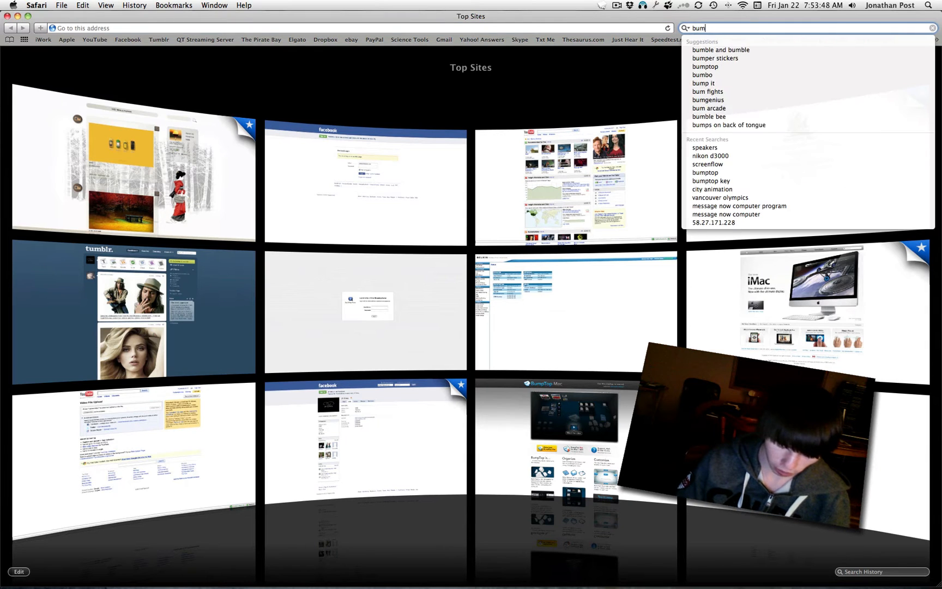
click(704, 66)
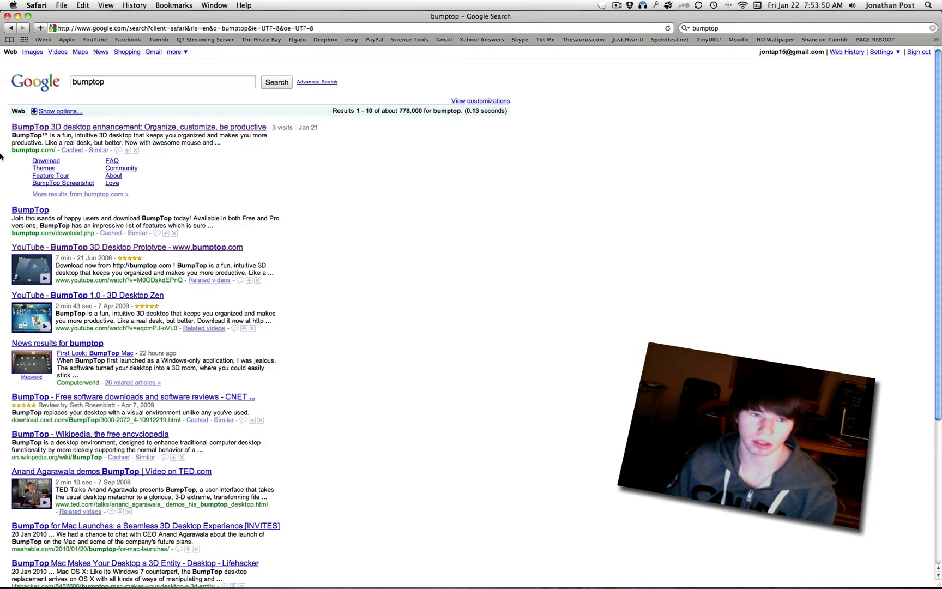
click(134, 128)
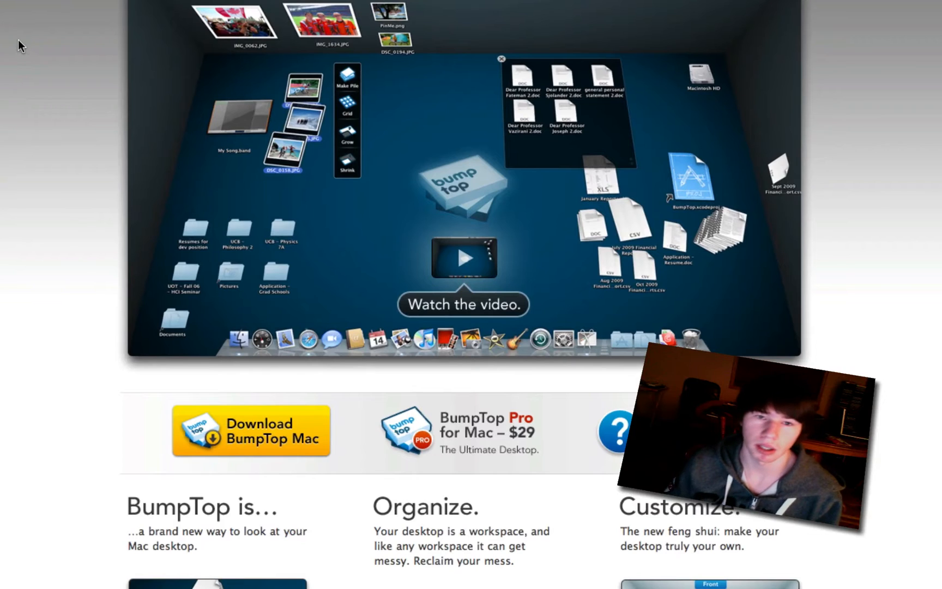
Scroll down the BumpTop Mac site to read through its features
scroll(down, 3)
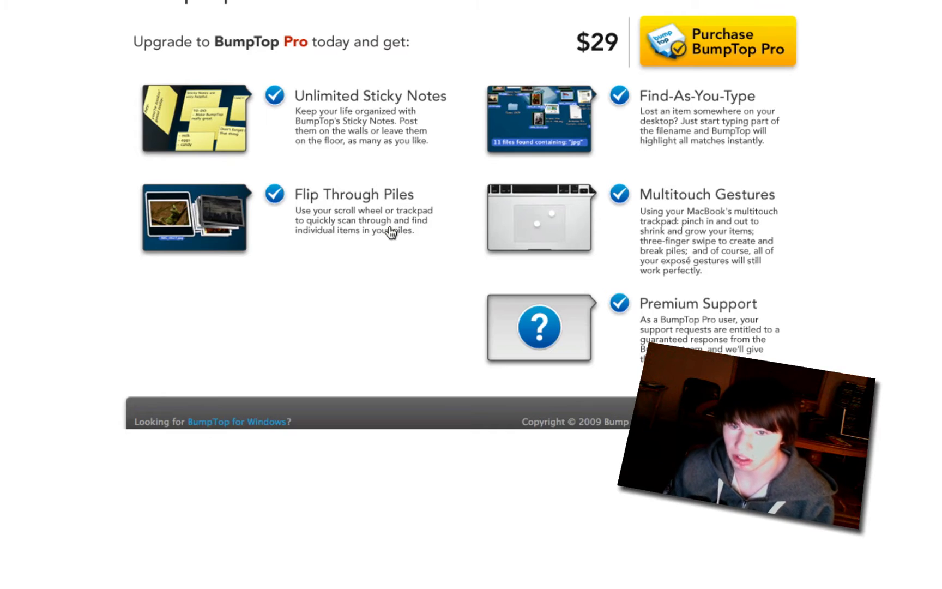
mouse_move(717, 105)
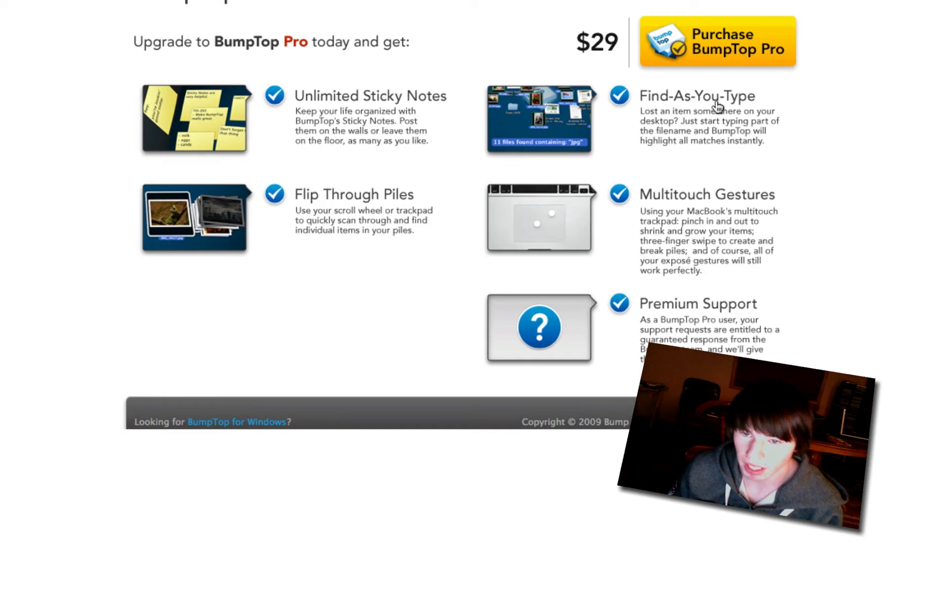
mouse_move(667, 222)
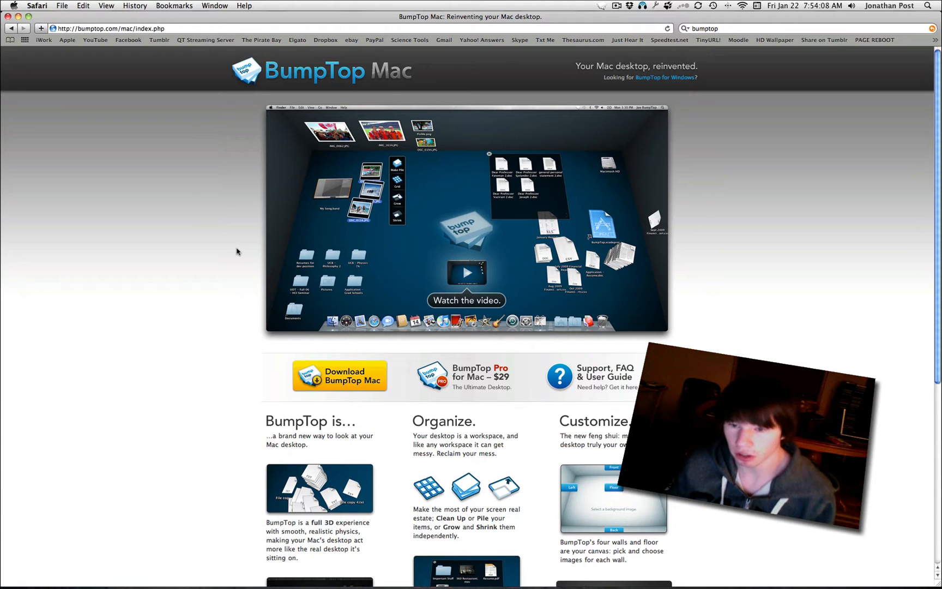
scroll(down, 3)
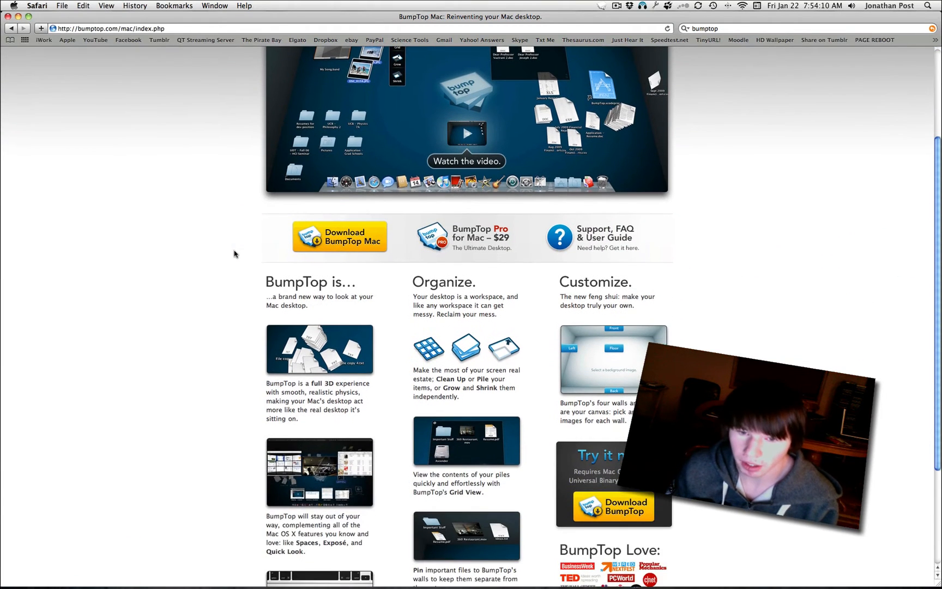
scroll(down, 3)
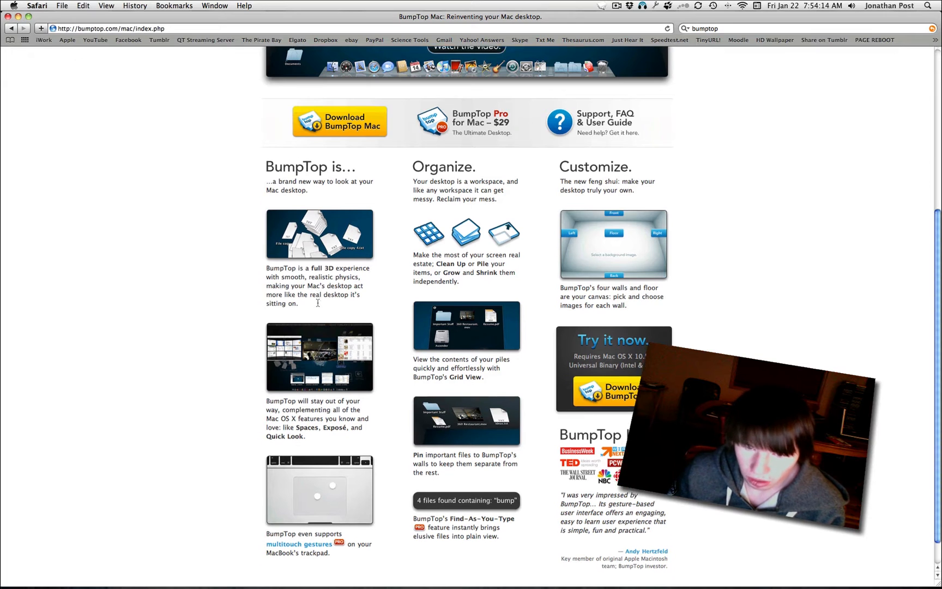
scroll(down, 3)
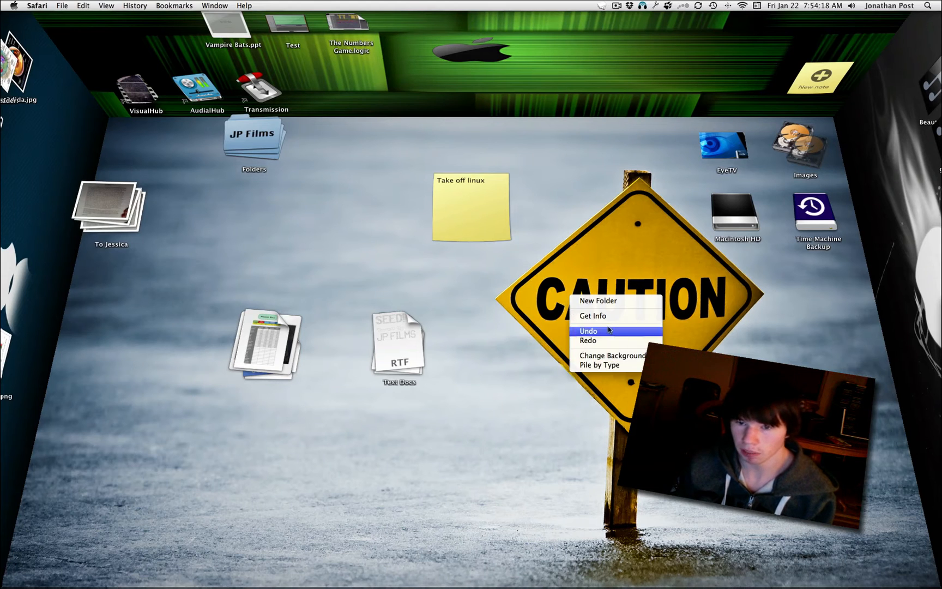
Sort desktop items into piles by type, then expand the To Jessica and Folders piles
click(599, 365)
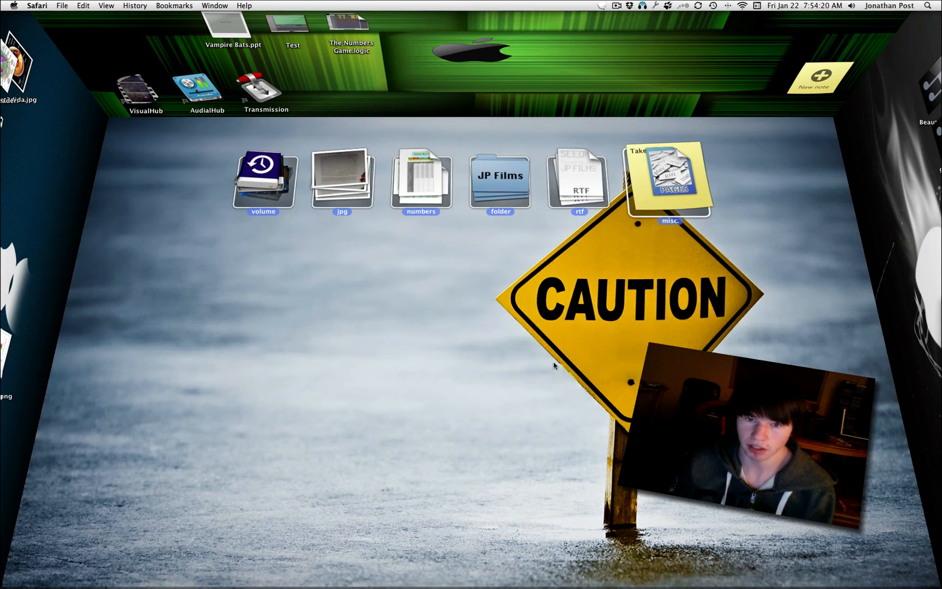
mouse_move(449, 349)
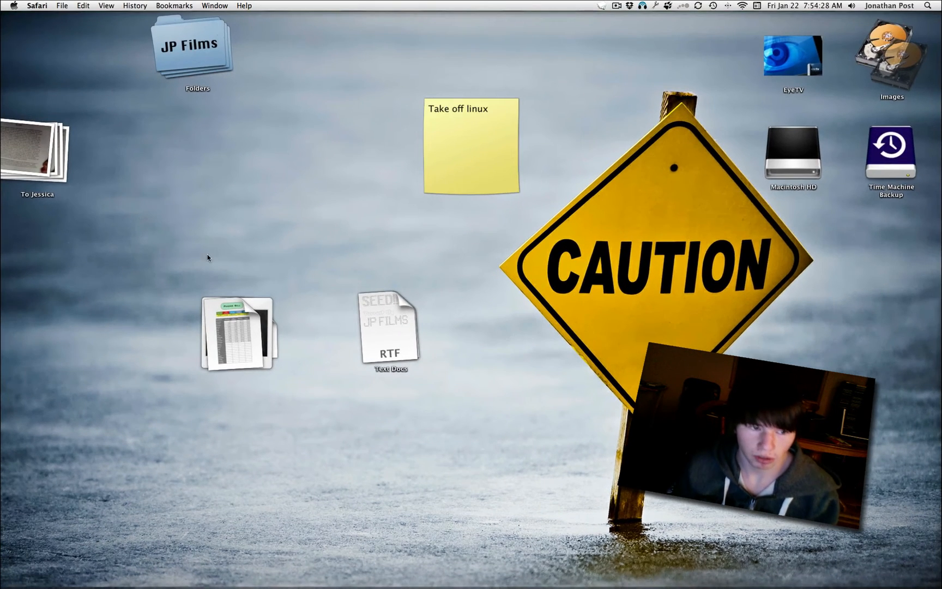
click(190, 45)
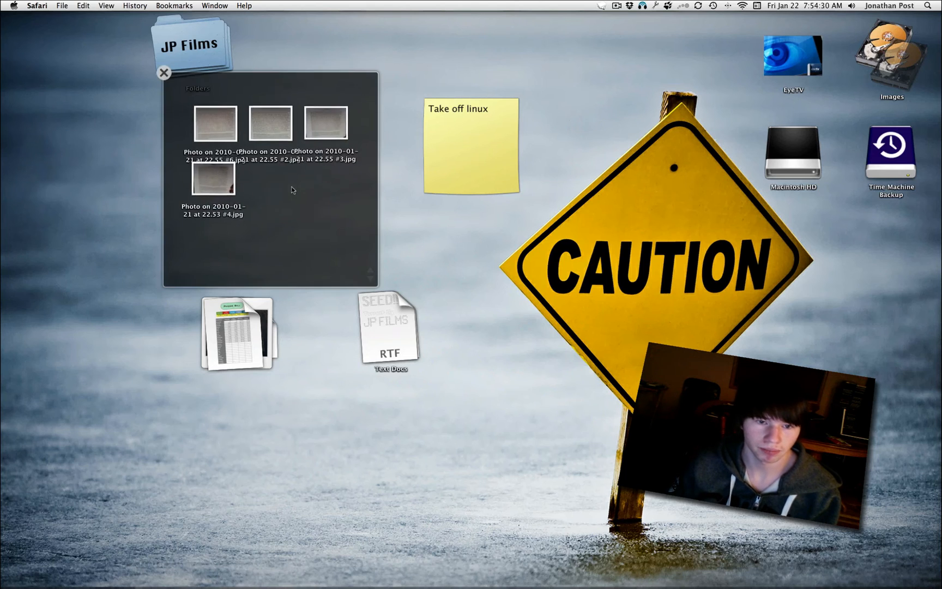
click(163, 72)
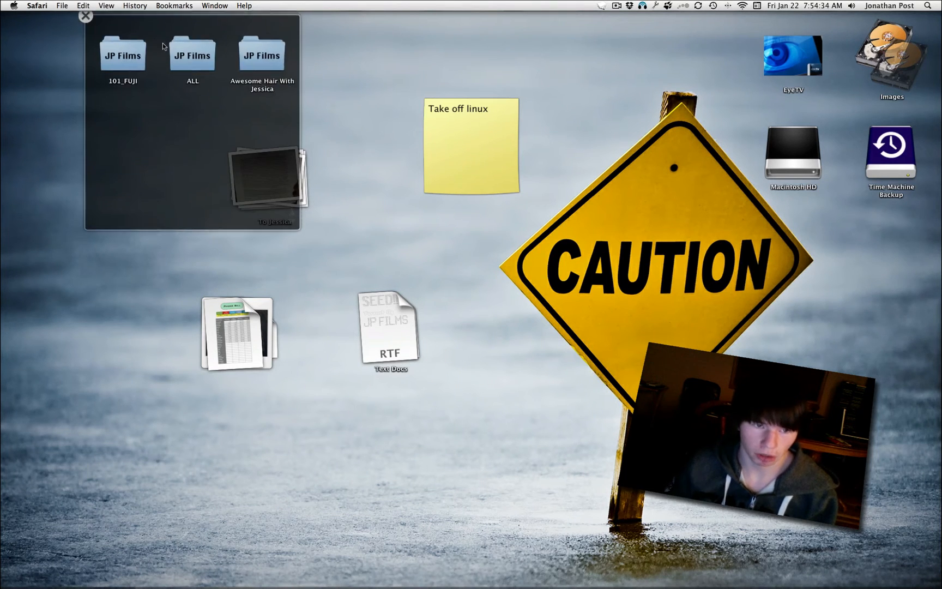
double_click(192, 52)
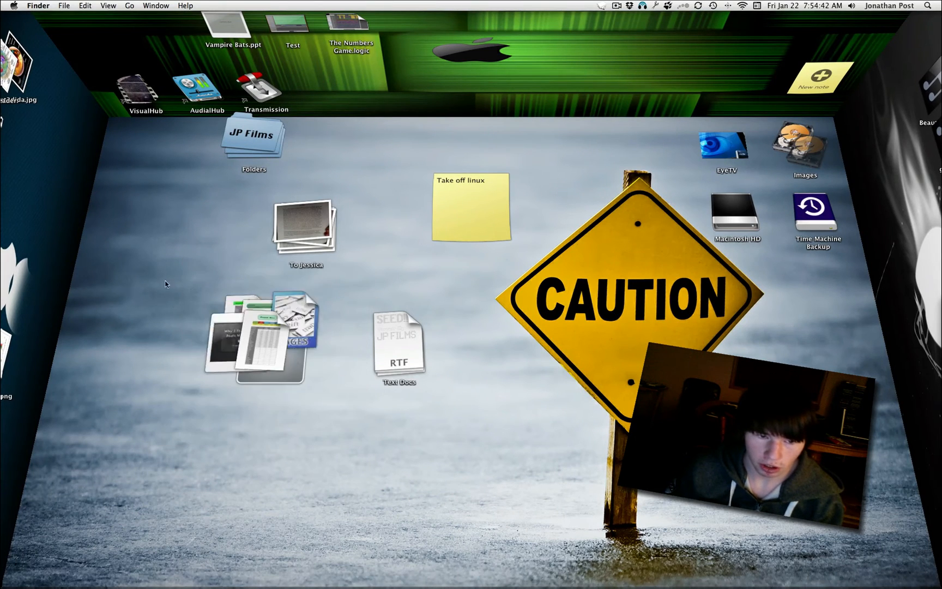
Type 'iWork Projects' as the gathered document pile's name label
click(265, 334)
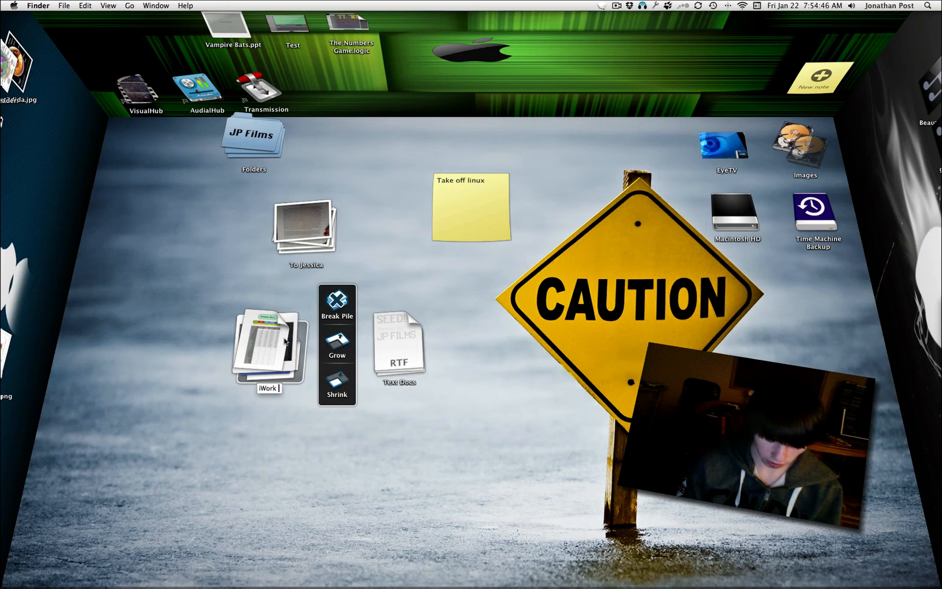
text(Projectys)
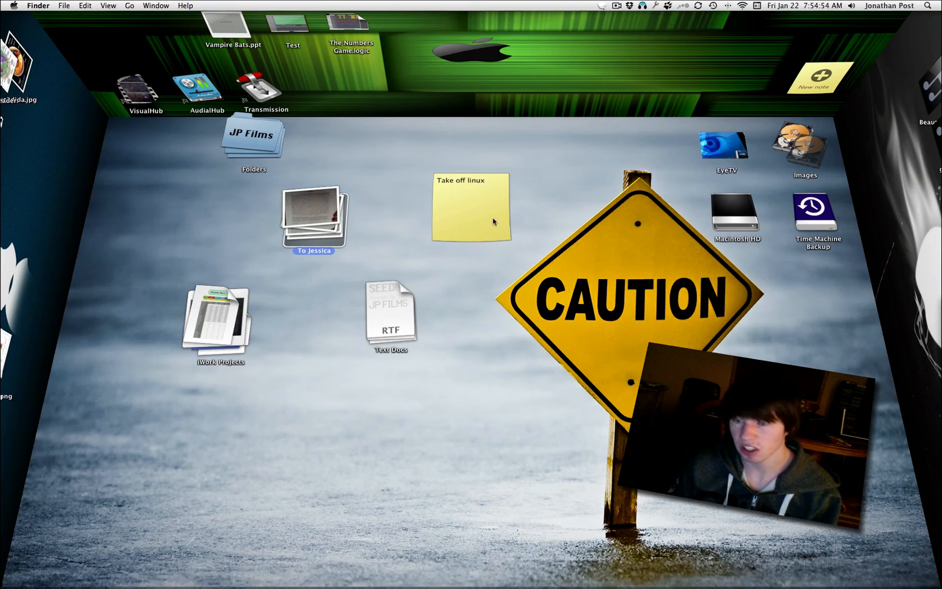
mouse_move(619, 561)
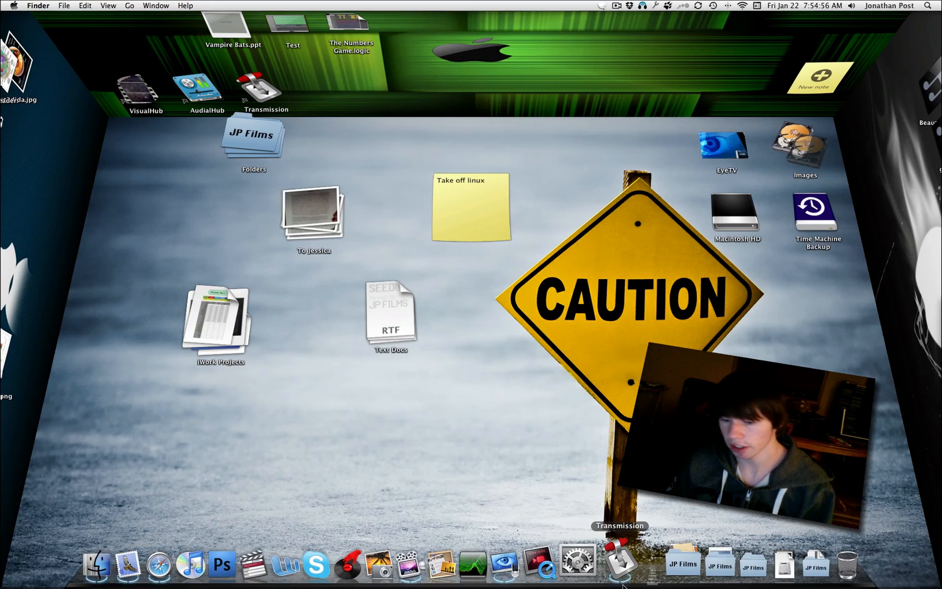